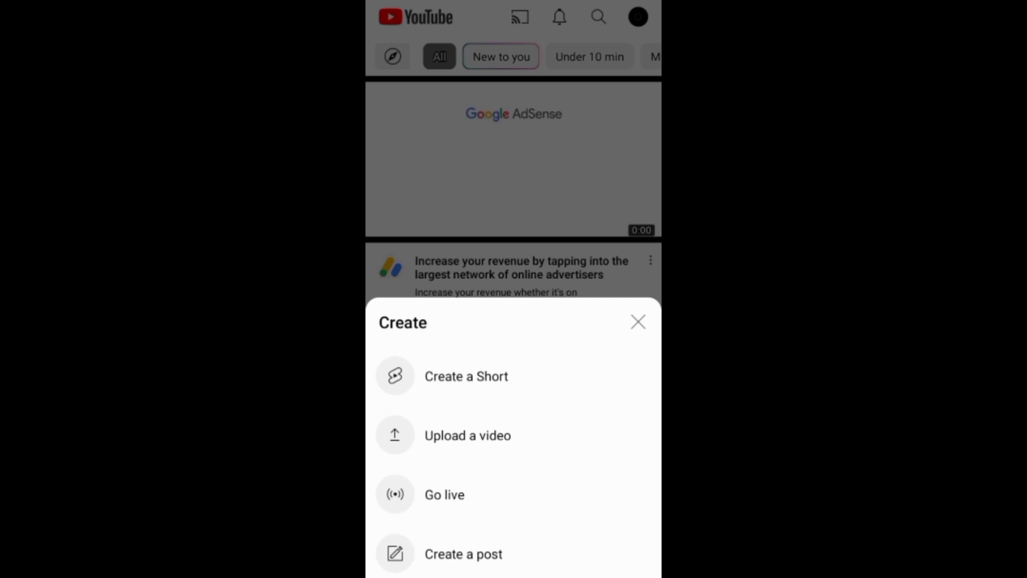
Begin a new Short so the camera starts recording the hand with the blue marker.
left_click(466, 376)
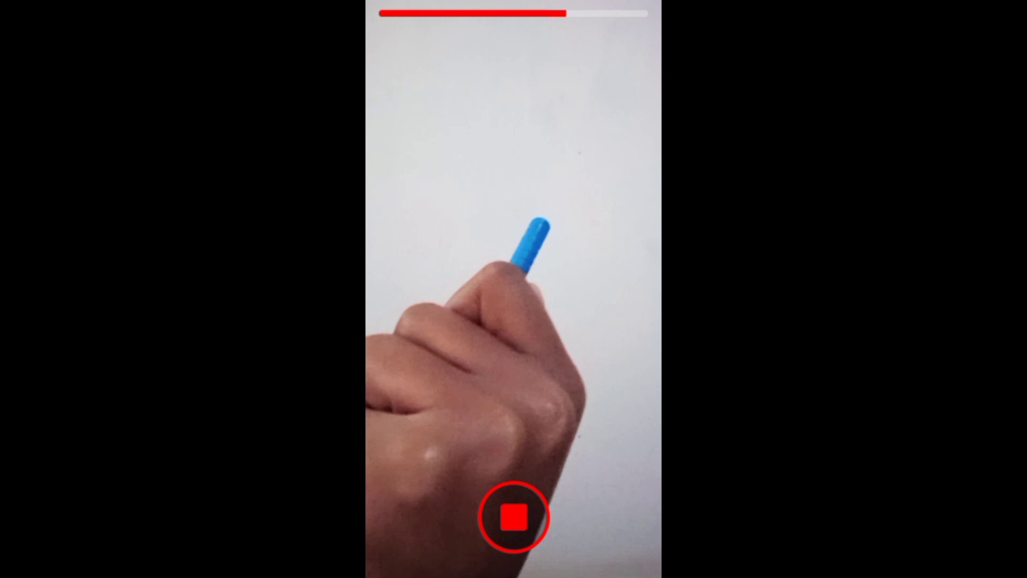
left_click(513, 516)
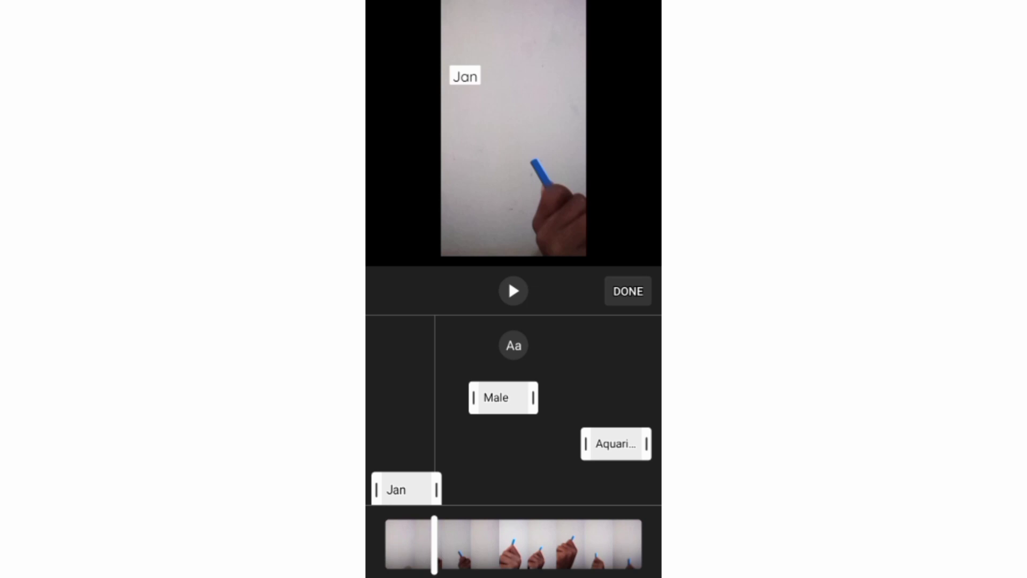
Confirm the label timings and advance to the Add details page before upload.
left_click(626, 291)
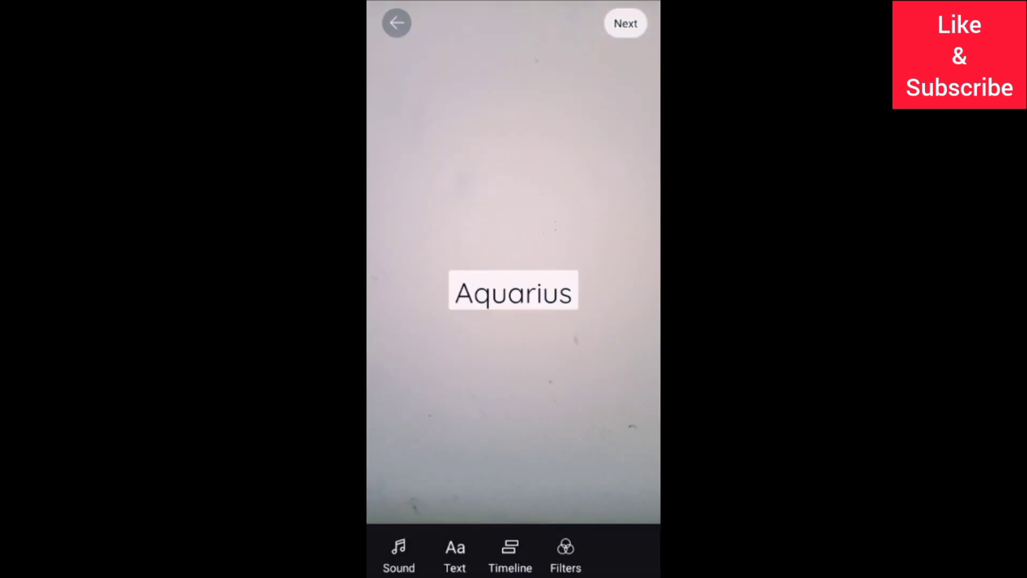
left_click(624, 22)
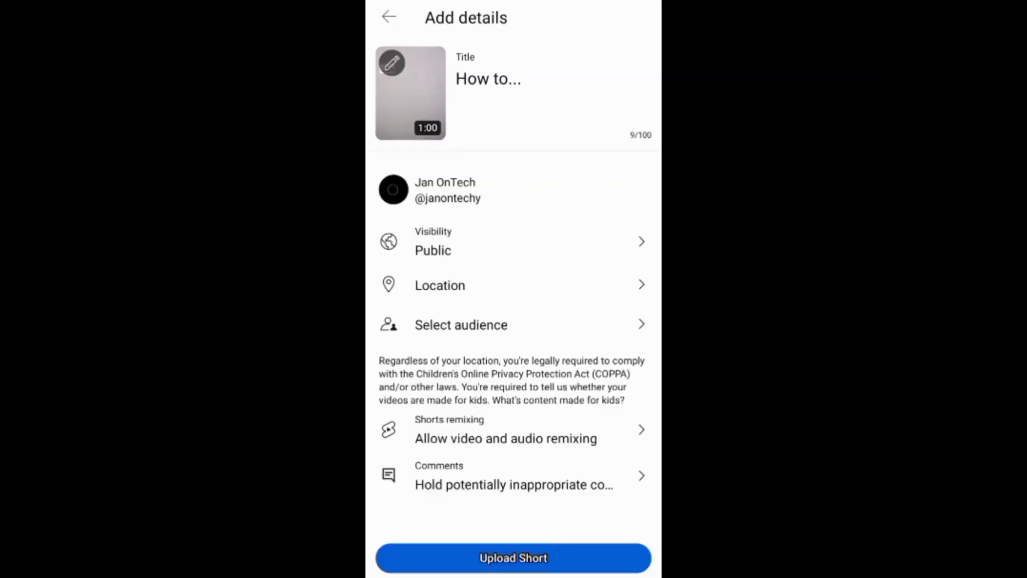